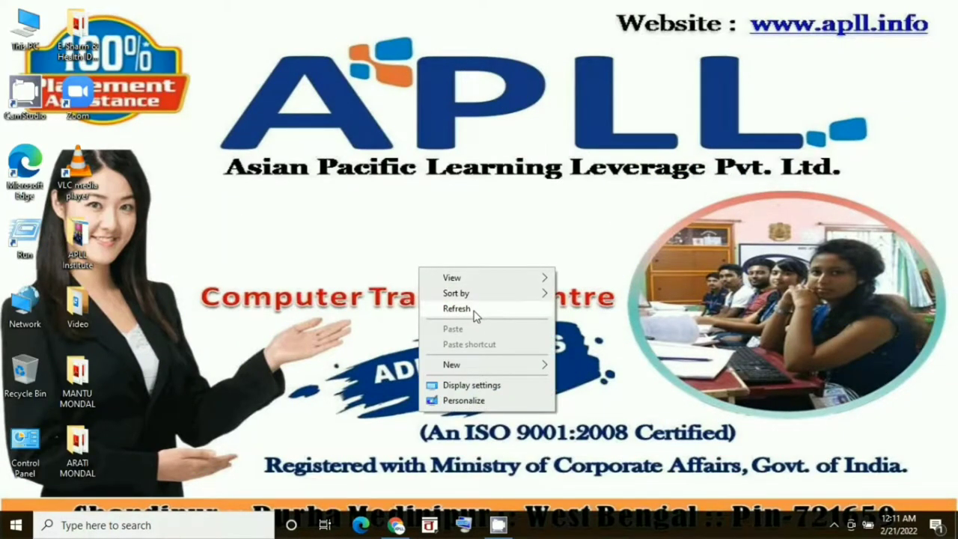
Launch Google Chrome from the taskbar
left_click(397, 525)
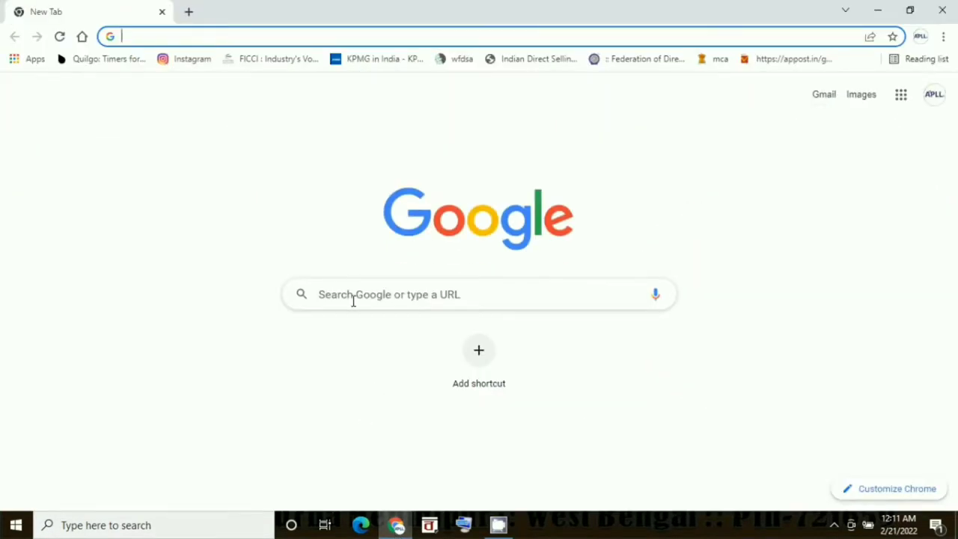
Search Google for 'dtdc tracking' using the suggestion
left_click(479, 294)
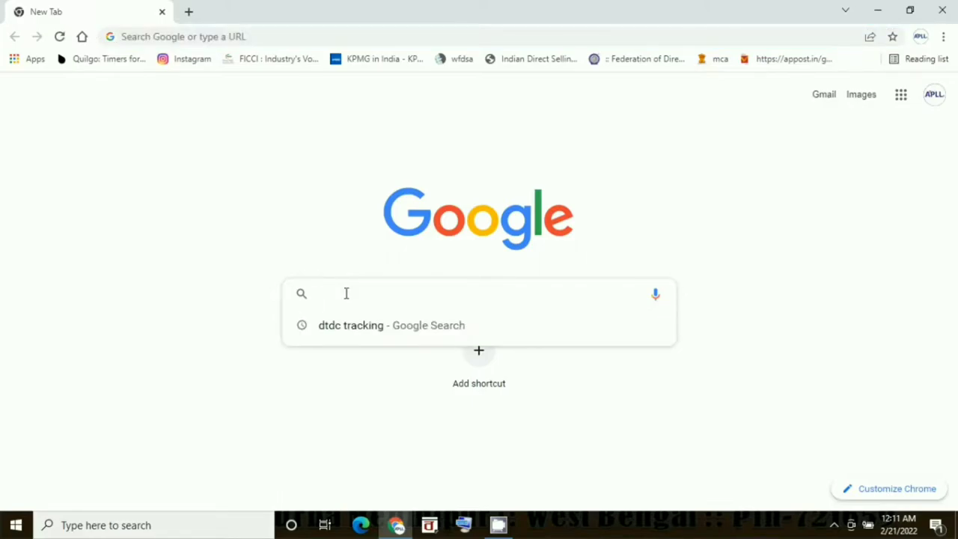
type("DTDC TRACKING")
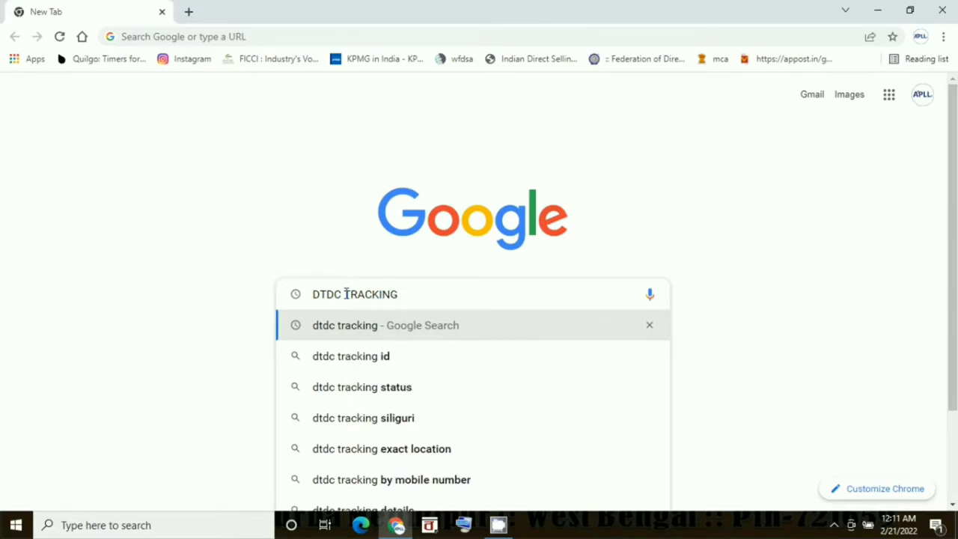
left_click(386, 325)
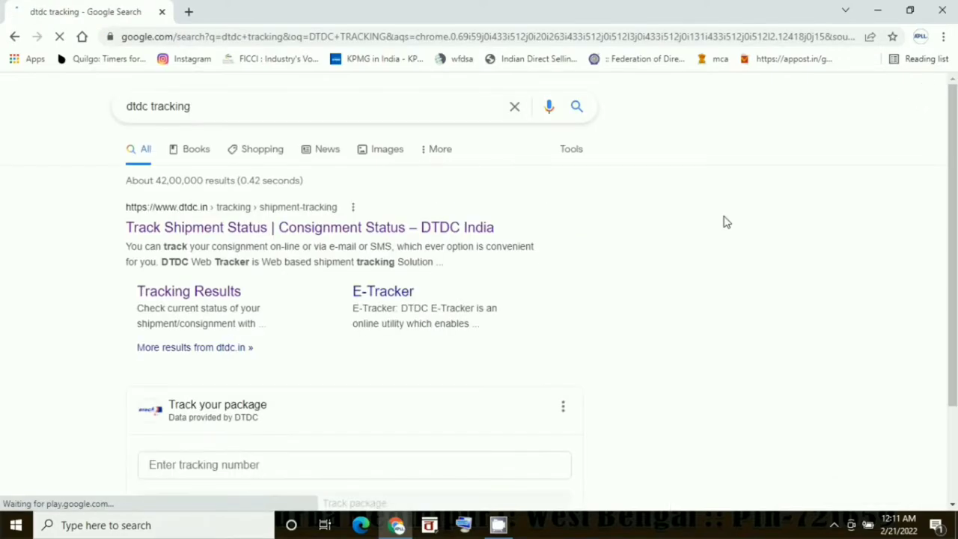
mouse_move(214, 215)
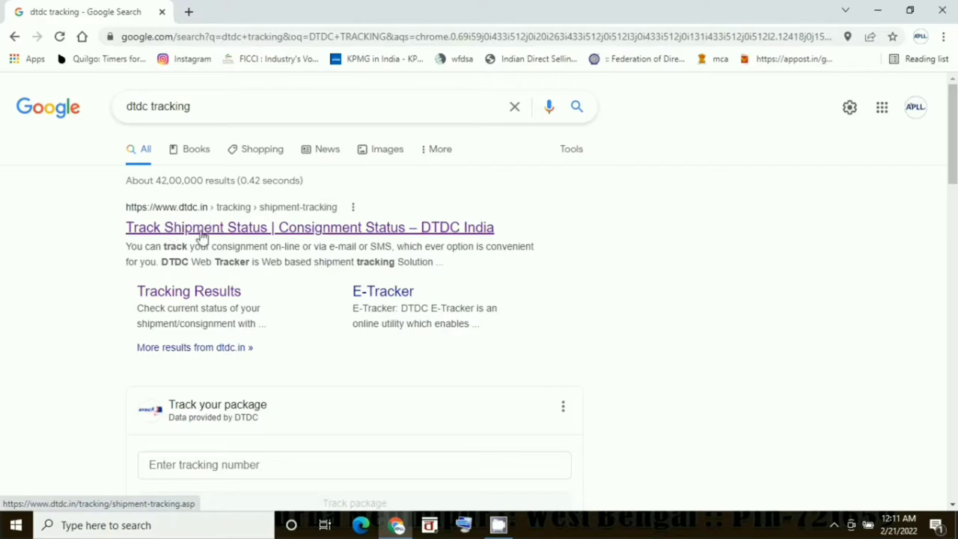
Open the 'Track Shipment Status | Consignment Status – DTDC India' result and allow all cookies
left_click(310, 226)
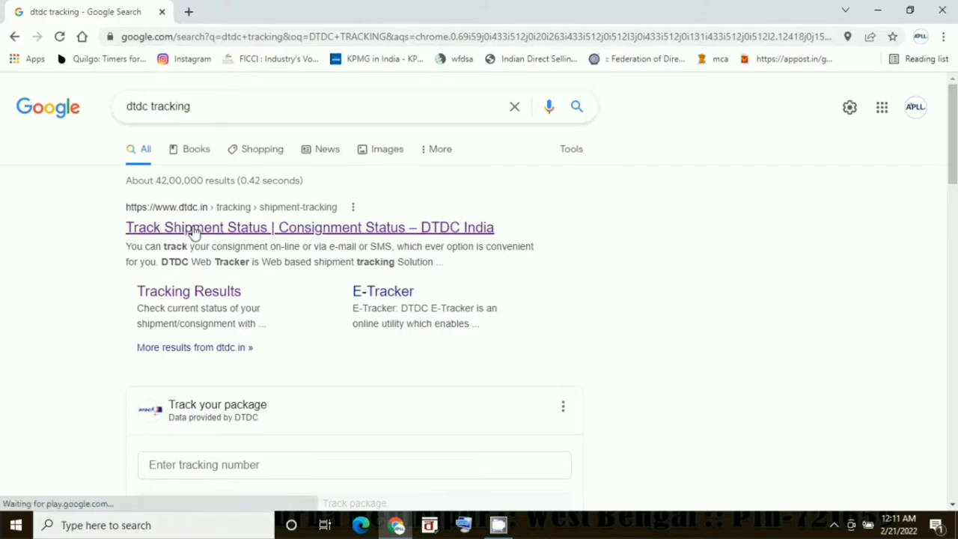
left_click(309, 227)
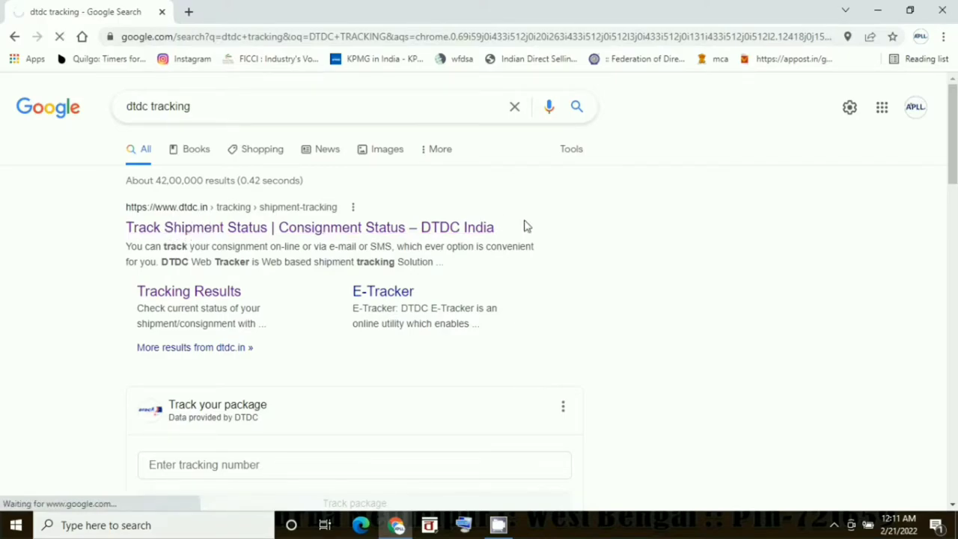
left_click(309, 227)
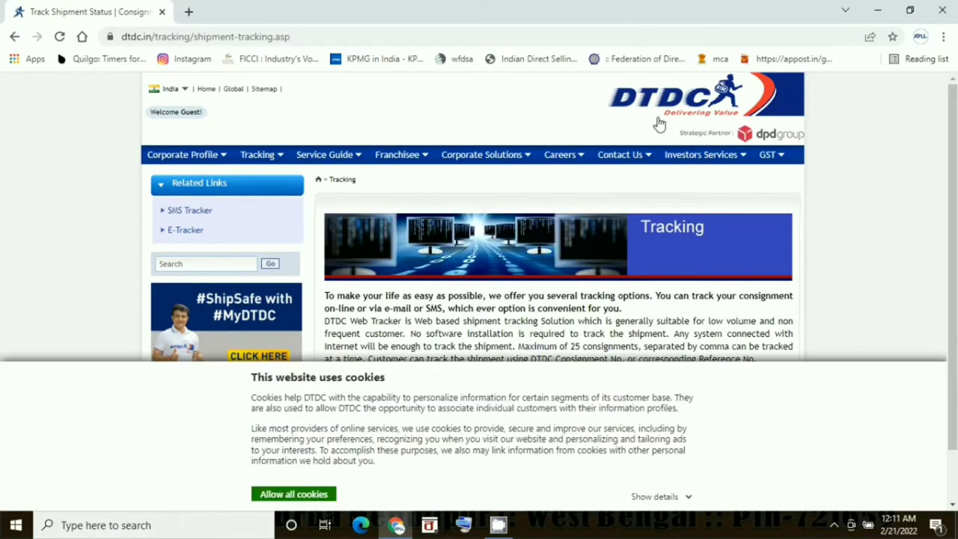
mouse_move(745, 133)
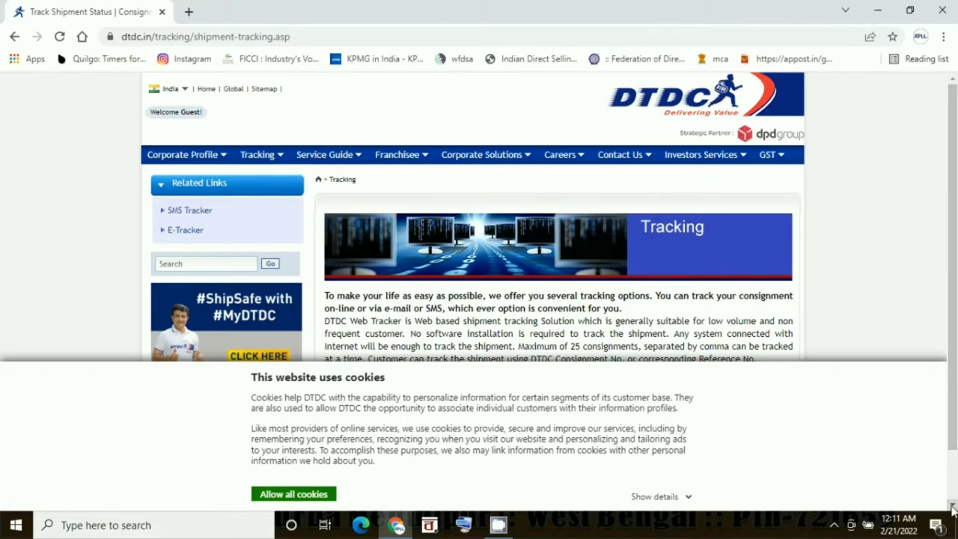
scroll("down", 3)
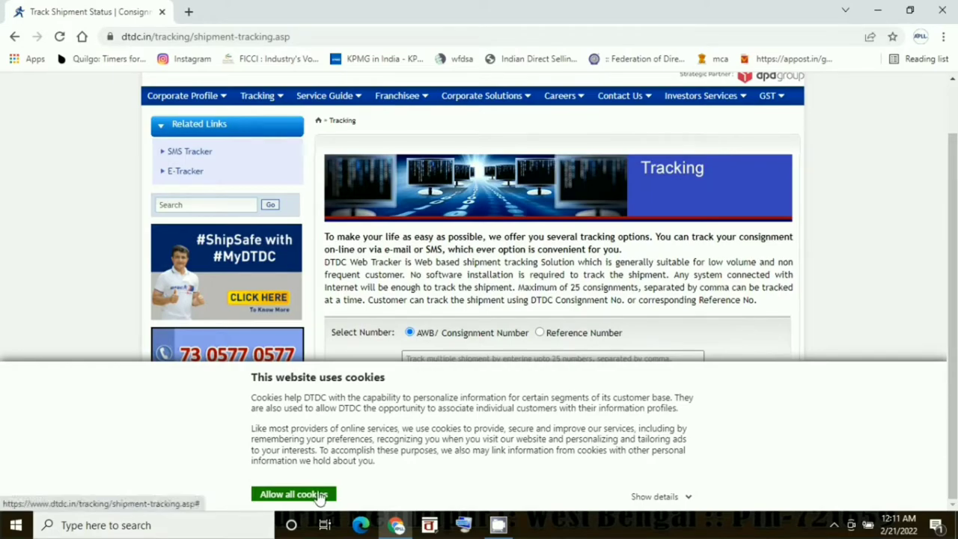
left_click(293, 494)
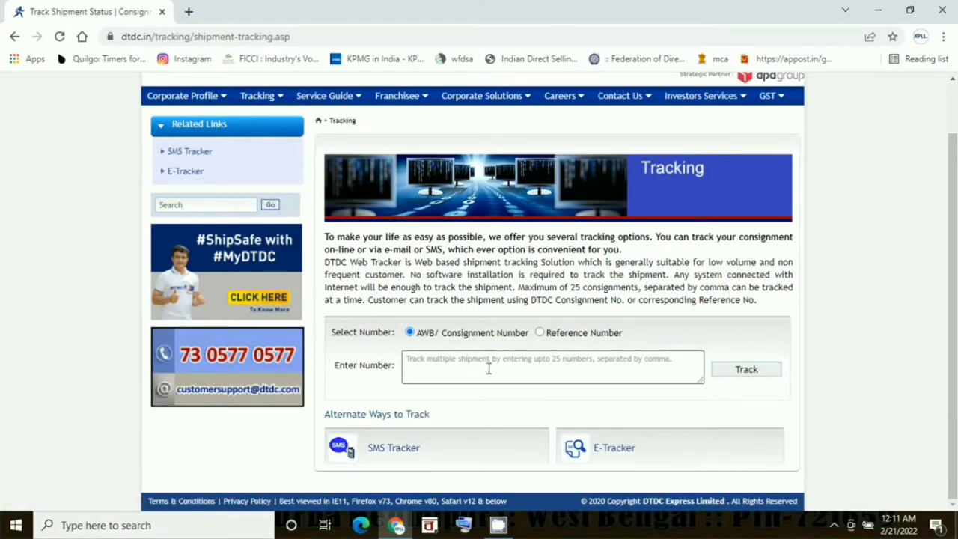
left_click(552, 367)
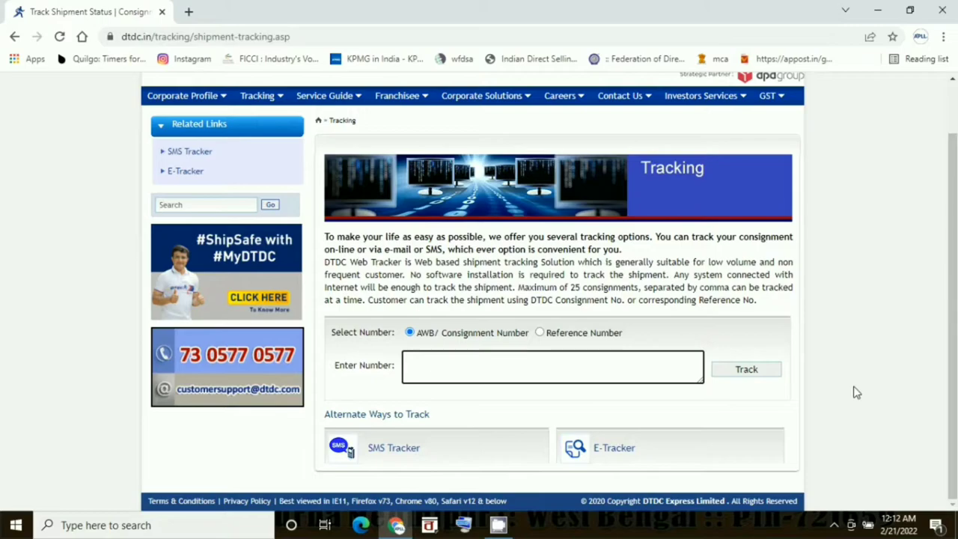
type("K52835709")
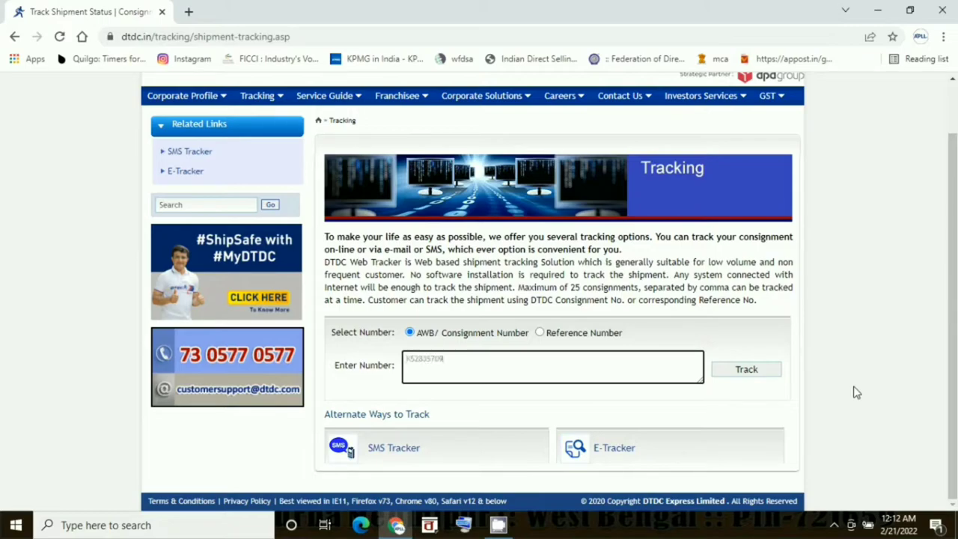
mouse_move(752, 368)
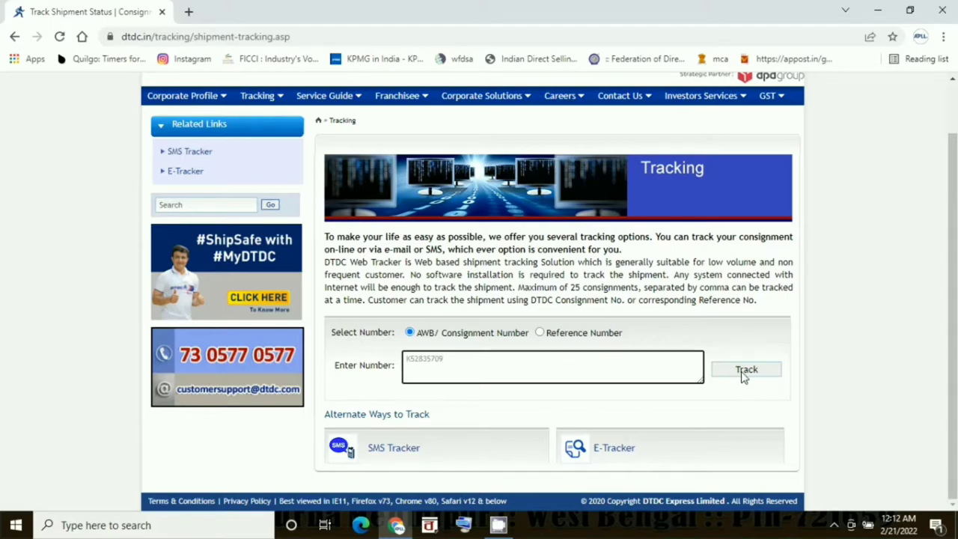
left_click(746, 369)
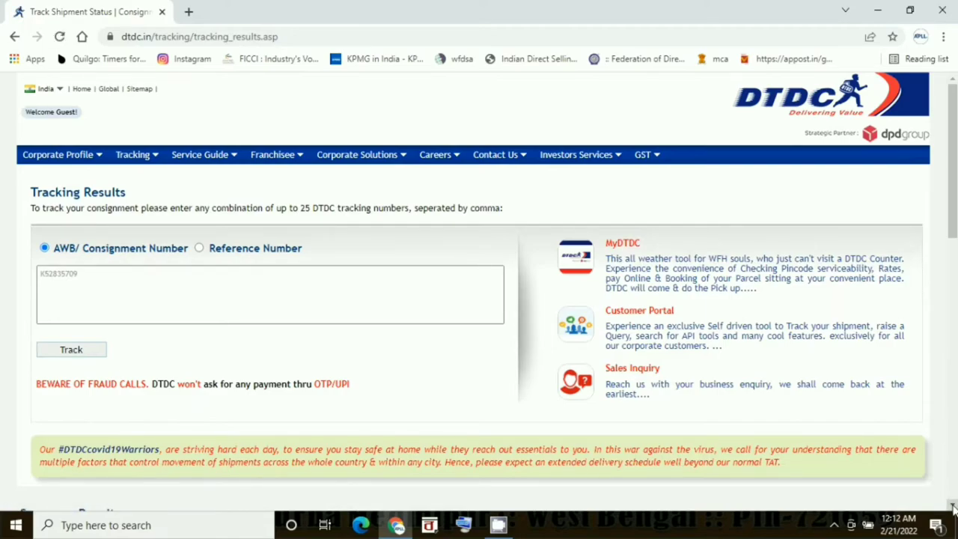
scroll("down", 3)
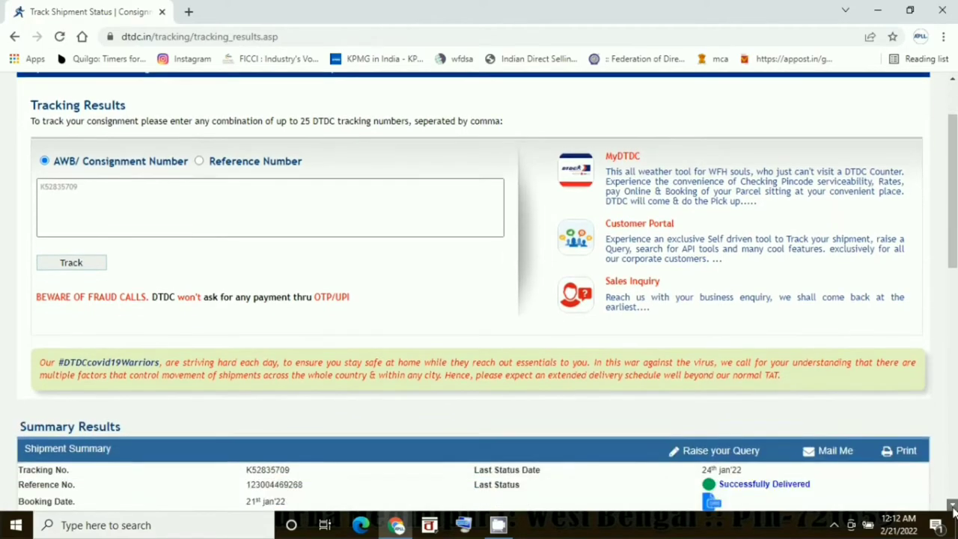
scroll("down", 3)
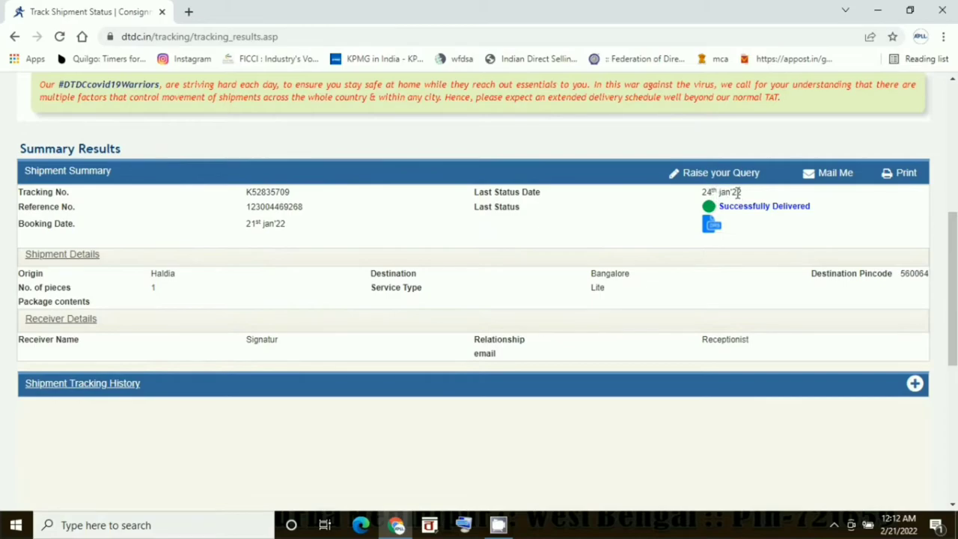
mouse_move(796, 219)
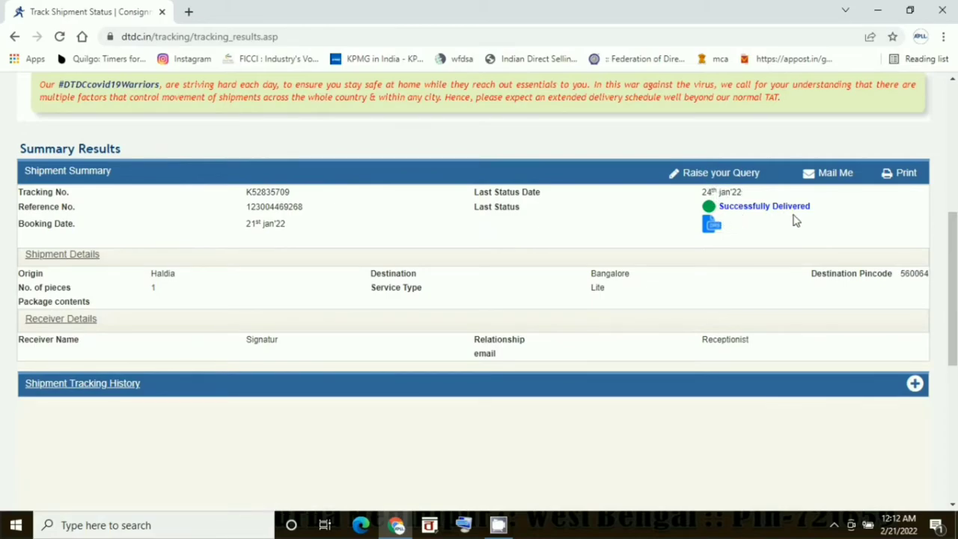
mouse_move(137, 301)
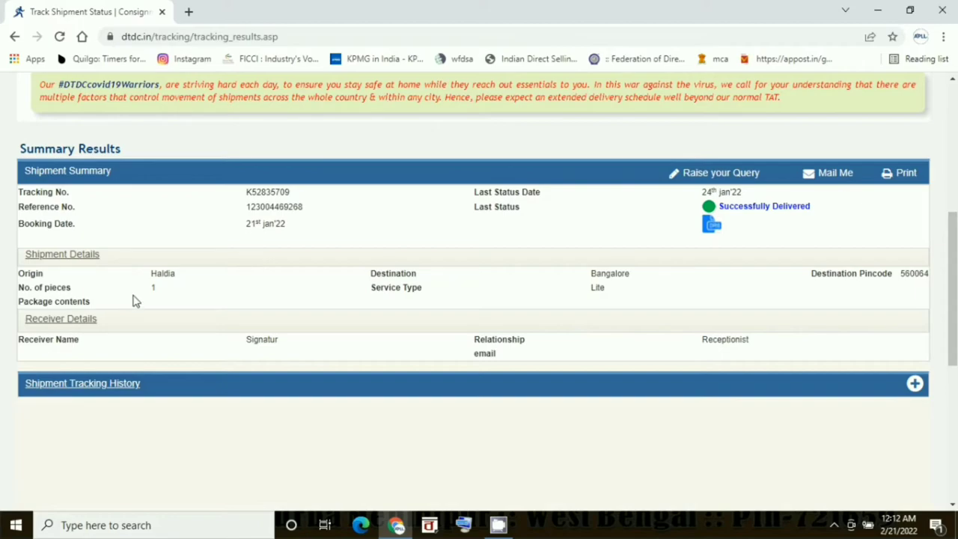
mouse_move(908, 315)
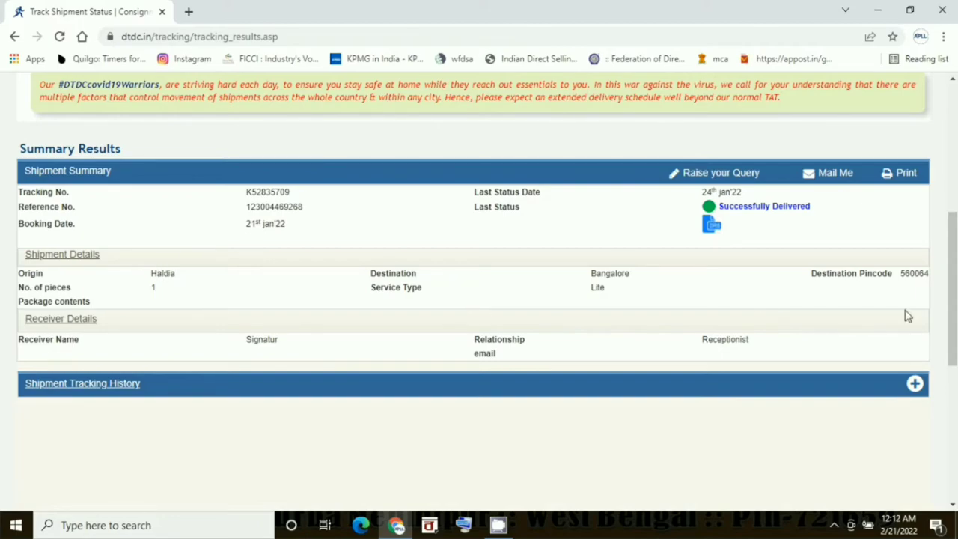
mouse_move(912, 279)
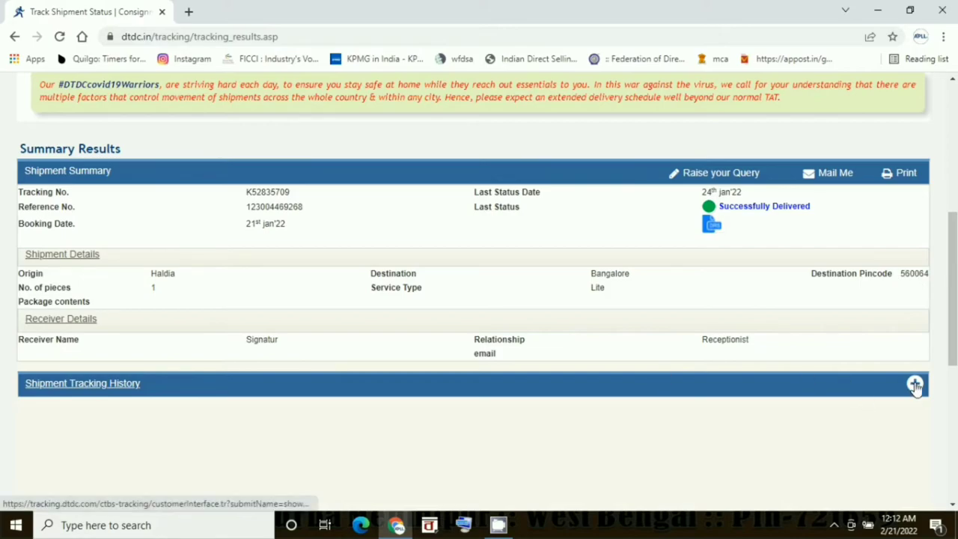
mouse_move(611, 414)
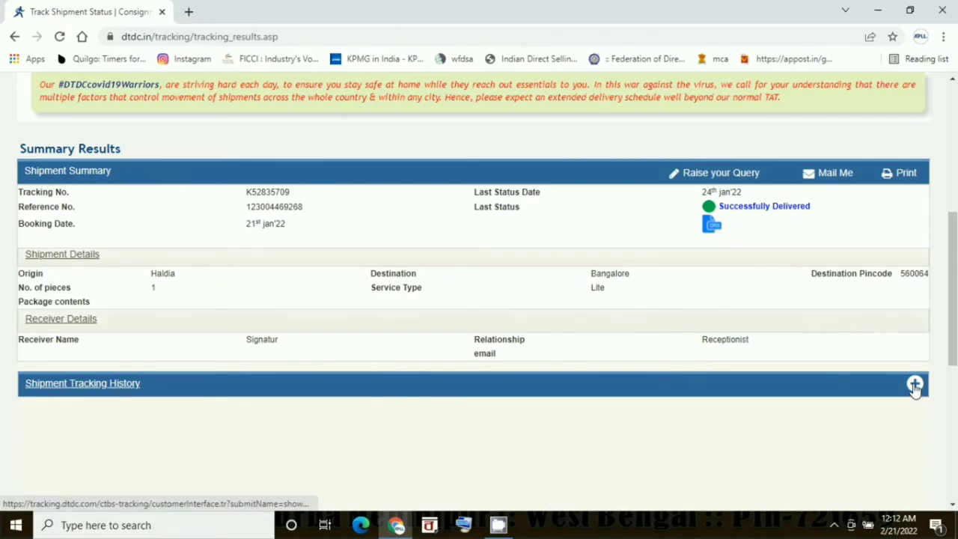
left_click(915, 383)
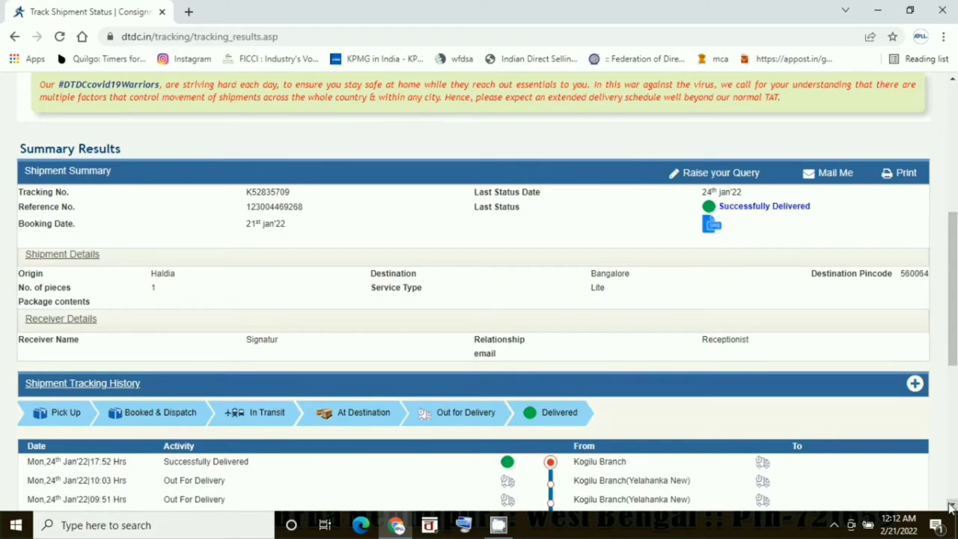
Scroll through the tracking history to the first Softdata Upload entry, then back up
scroll("down", 3)
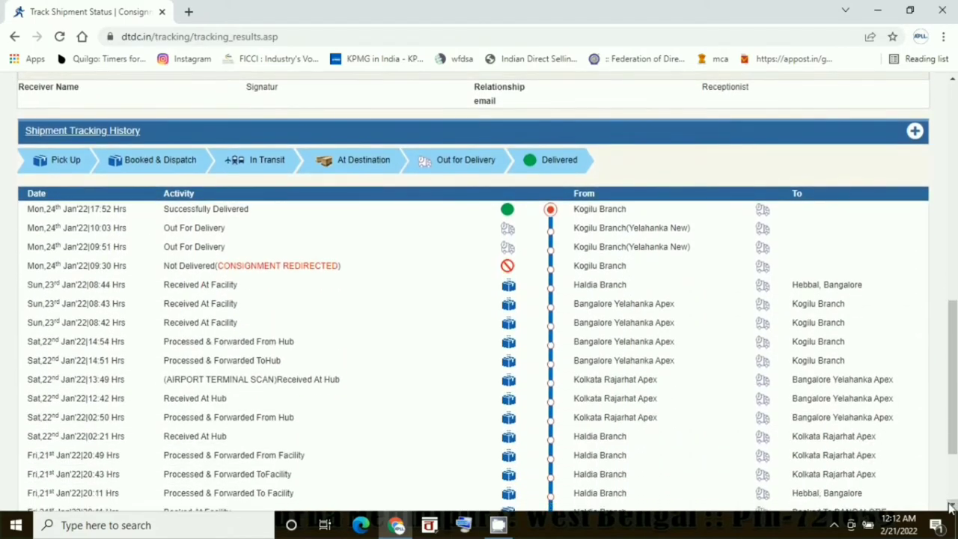
scroll("down", 3)
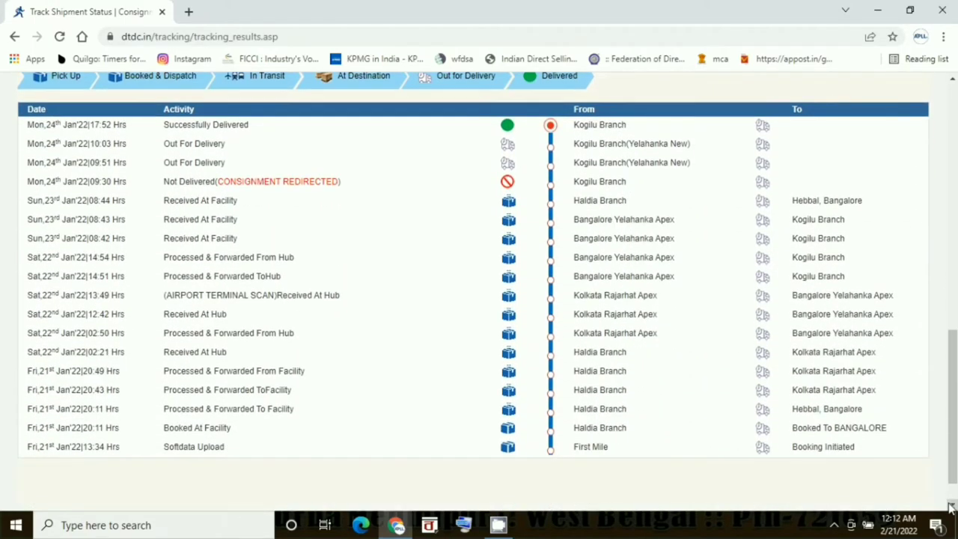
scroll("down", 3)
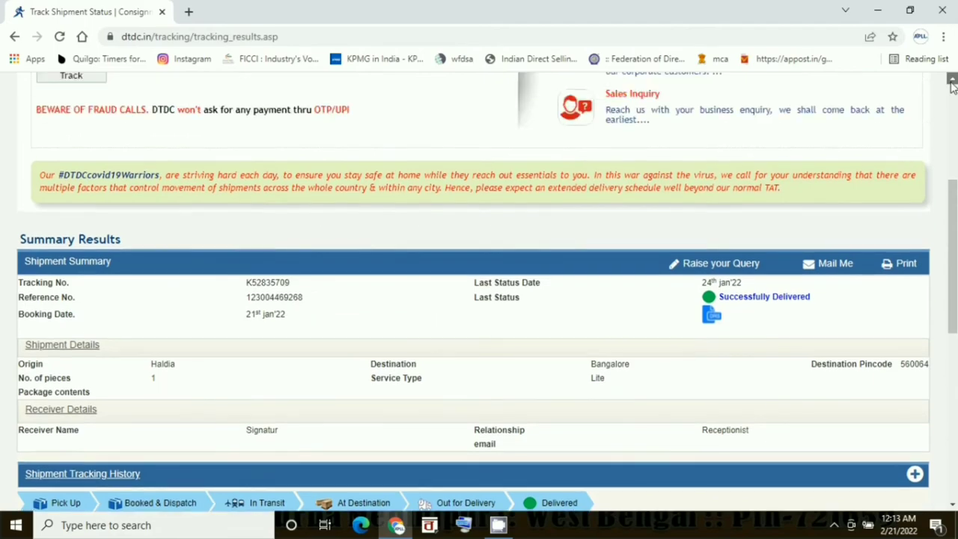
scroll("up", 3)
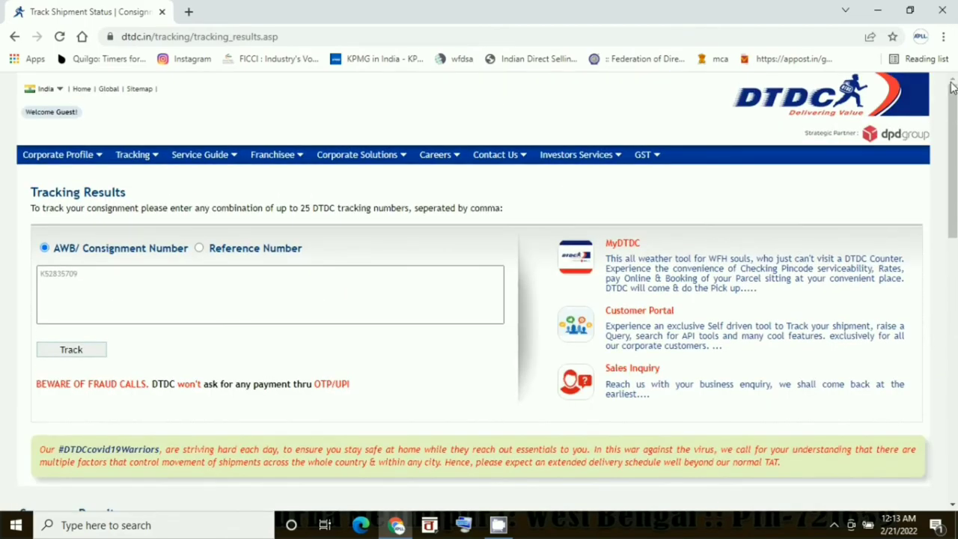